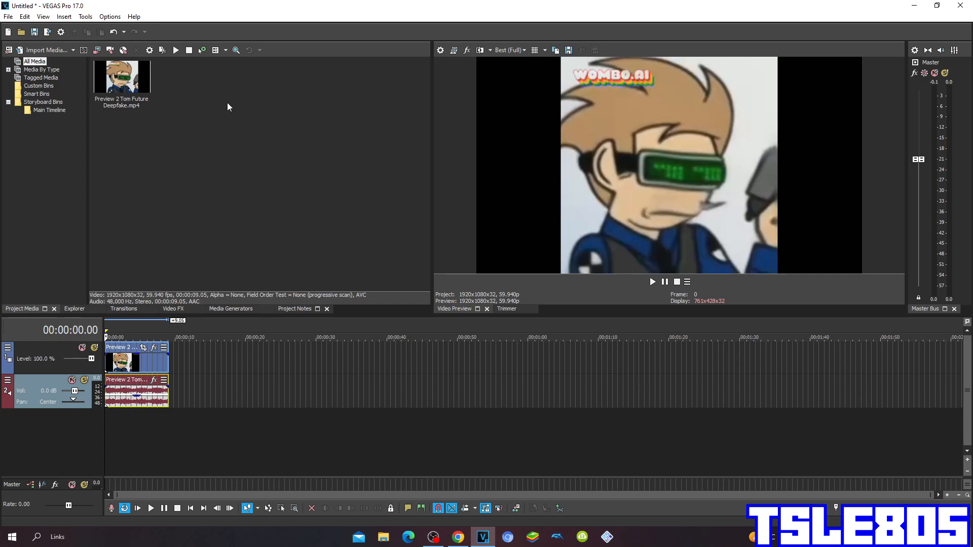
# Show the Video FX plug-in list with its presets instead of Project Media.
pyautogui.click(122, 78)
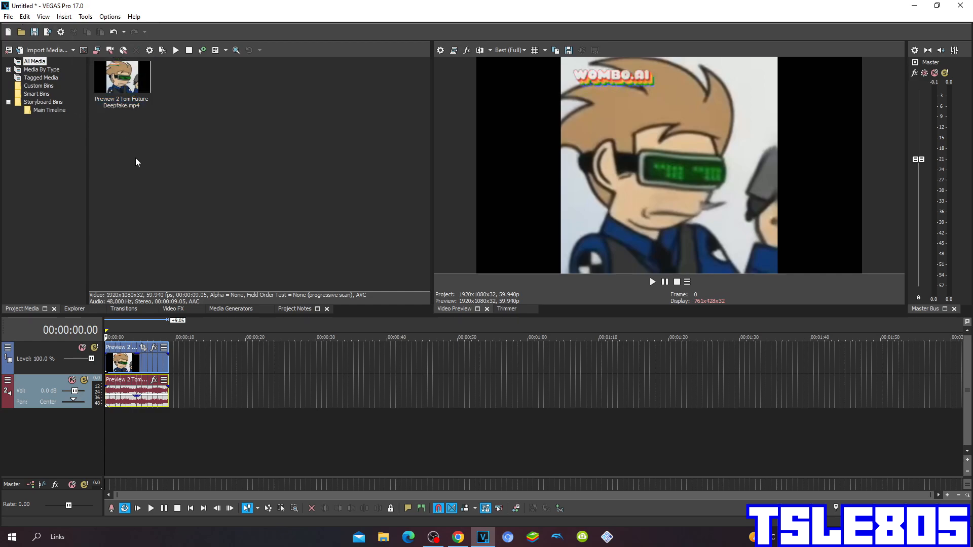
pyautogui.moveTo(135, 162)
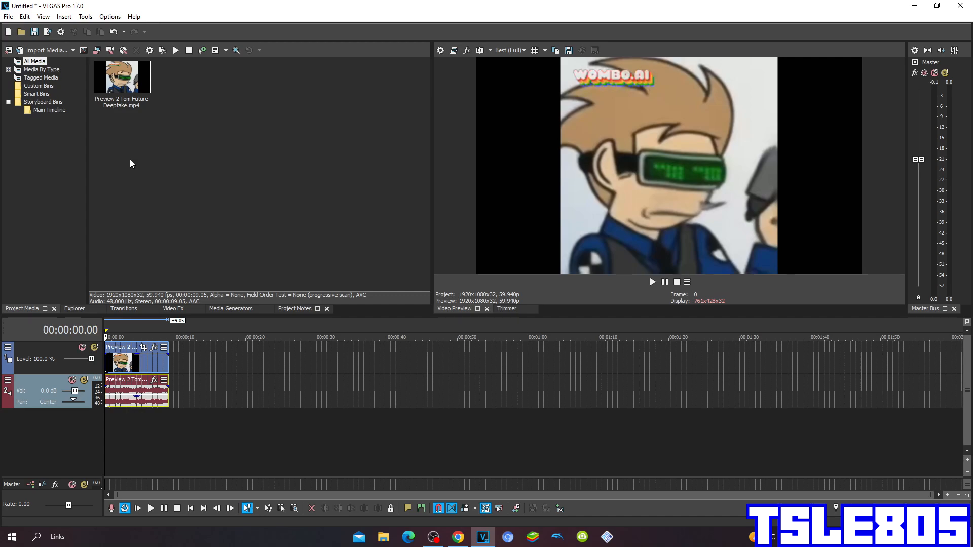
pyautogui.moveTo(161, 242)
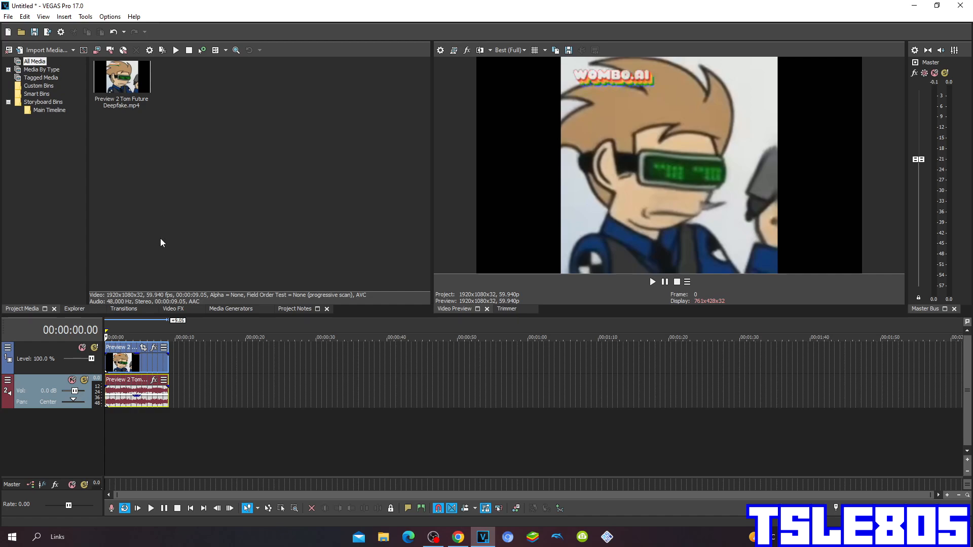
pyautogui.moveTo(172, 306)
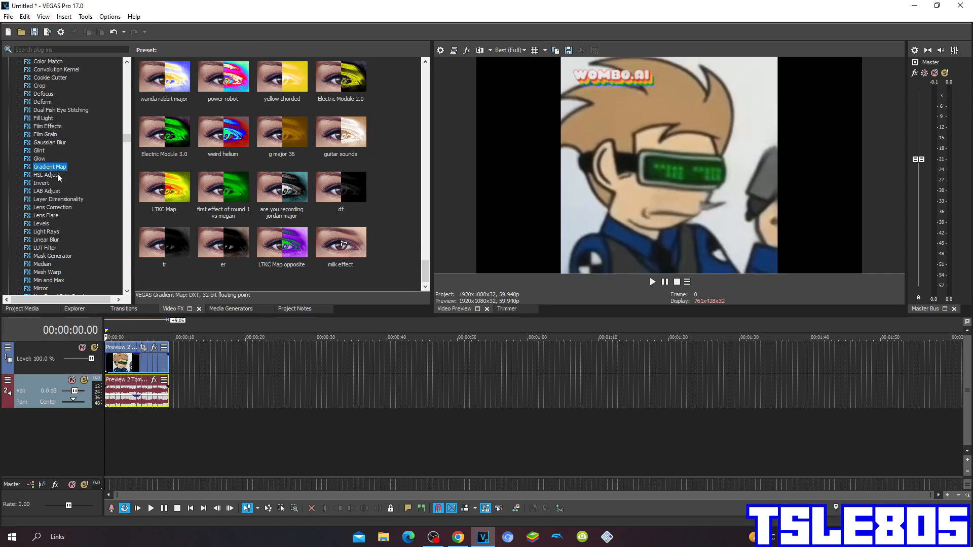
# Apply the HSL Adjust Invert Color preset to the clip, then select Gradient Map.
pyautogui.click(46, 174)
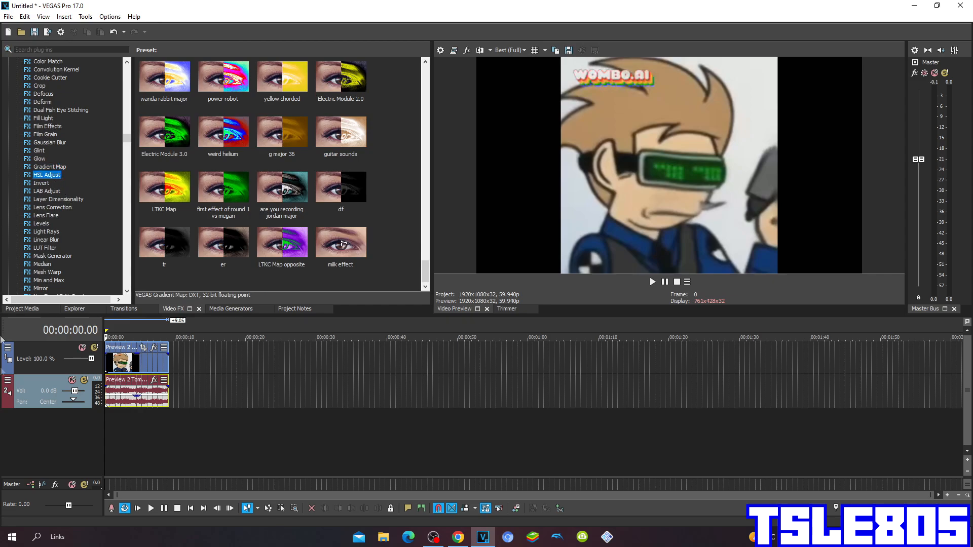
pyautogui.click(46, 176)
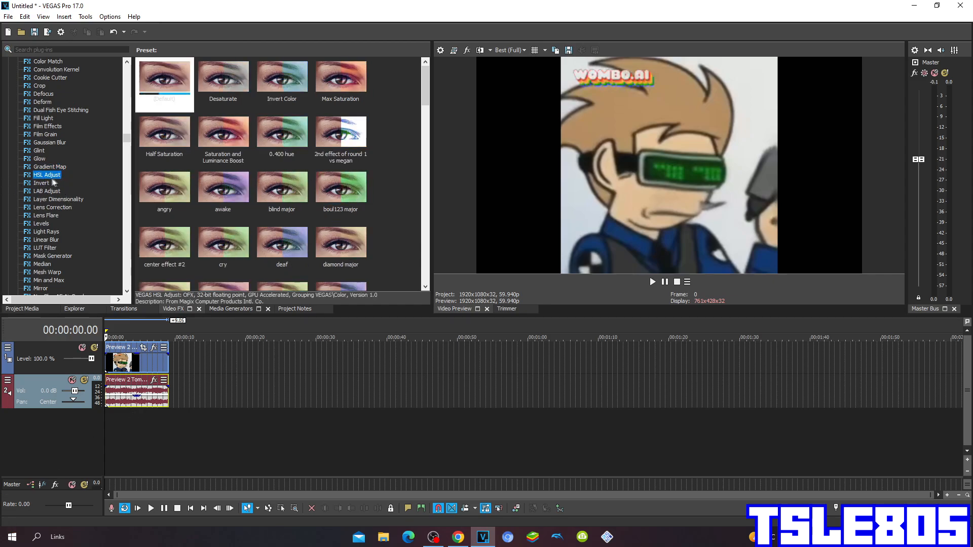
pyautogui.click(282, 76)
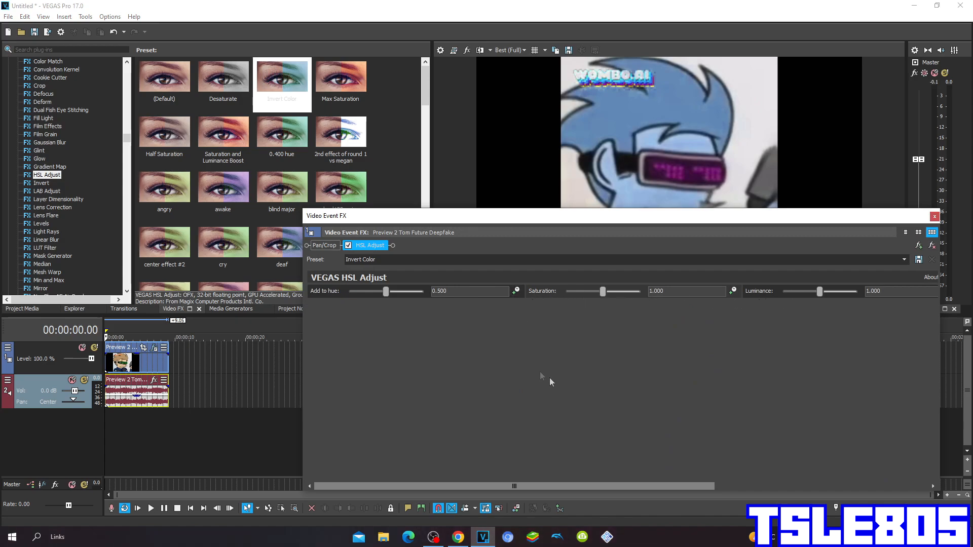
pyautogui.moveTo(856, 292)
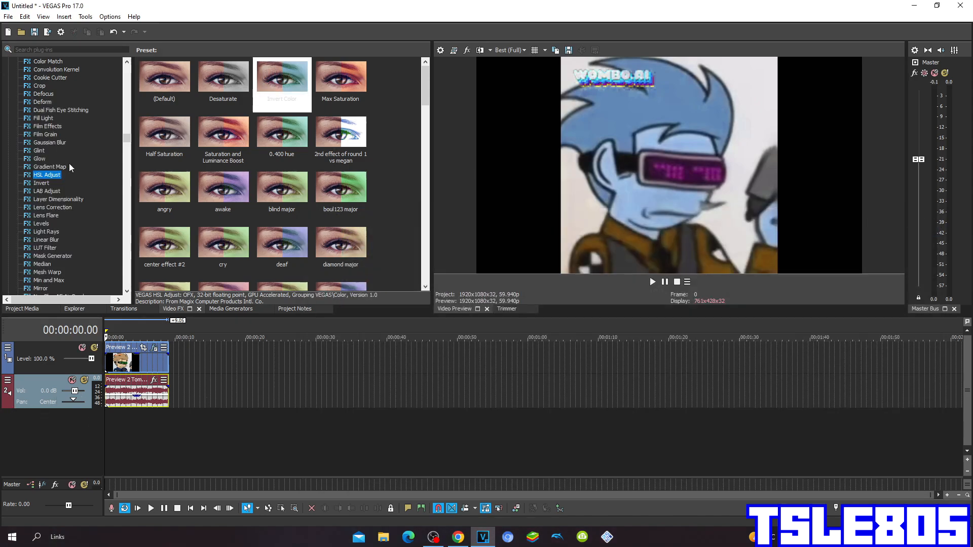
pyautogui.click(50, 166)
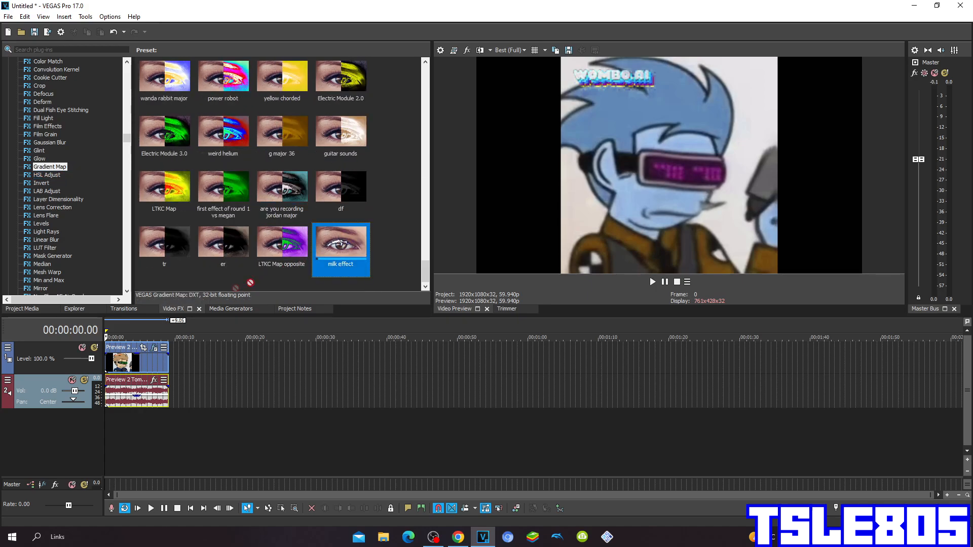
# Apply the Gradient Map milk effect preset, check its second colour stop and close the settings.
pyautogui.doubleClick(340, 242)
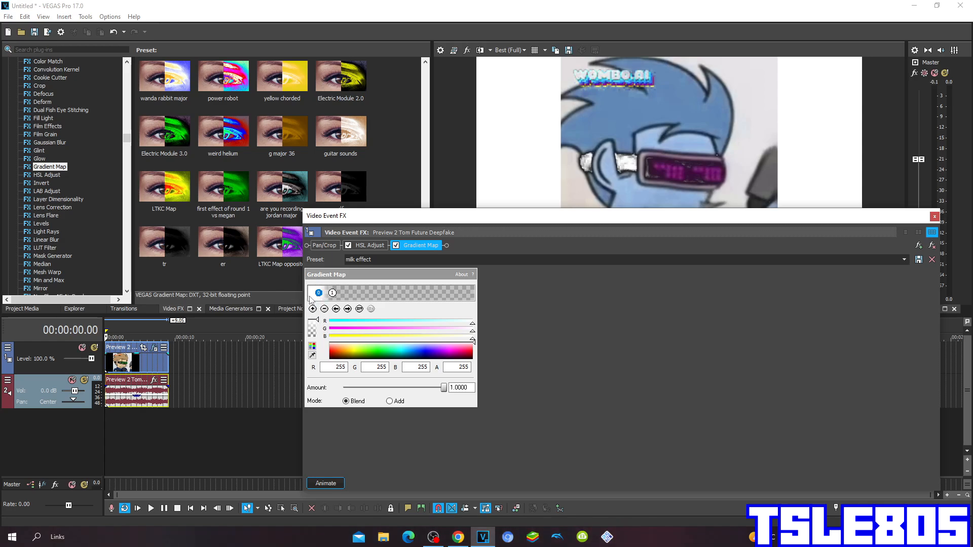
pyautogui.moveTo(311, 371)
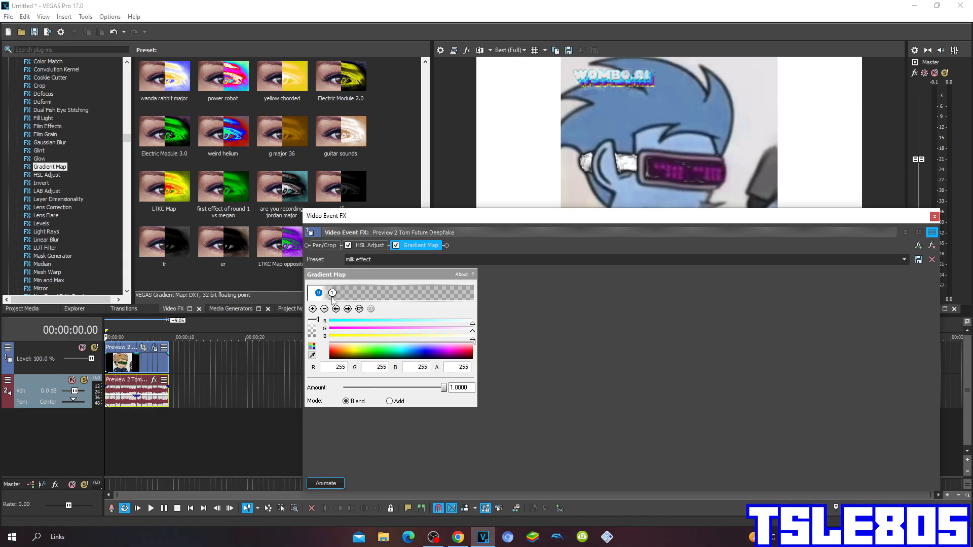
pyautogui.click(332, 293)
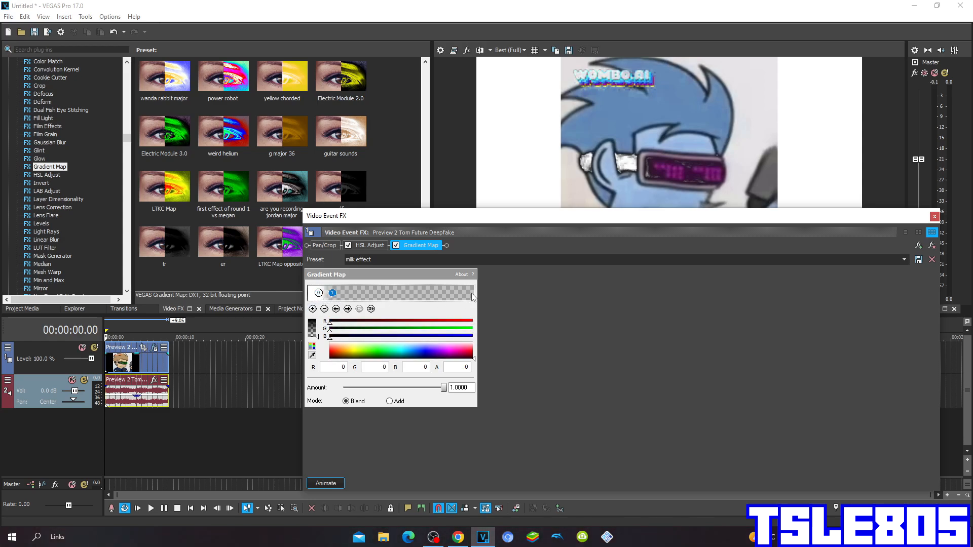
pyautogui.moveTo(278, 363)
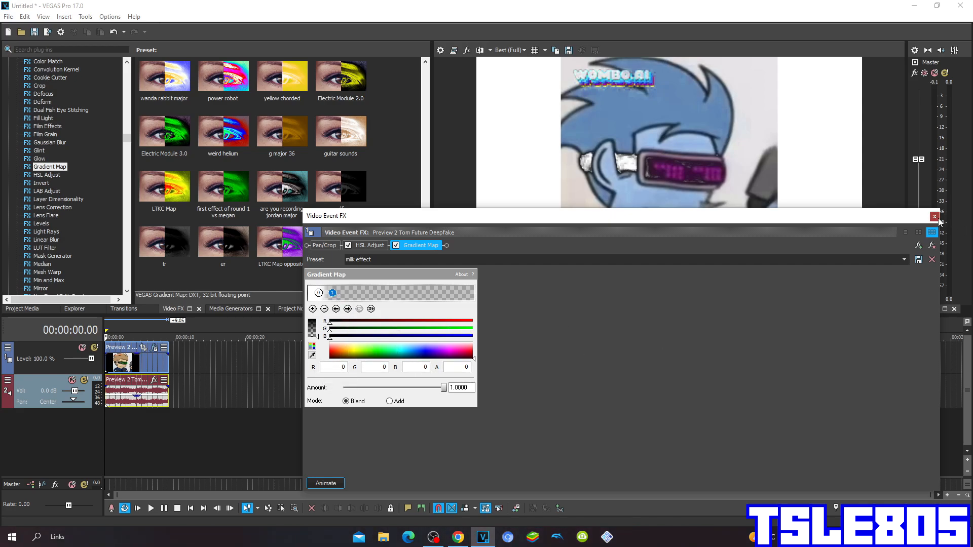
pyautogui.click(933, 217)
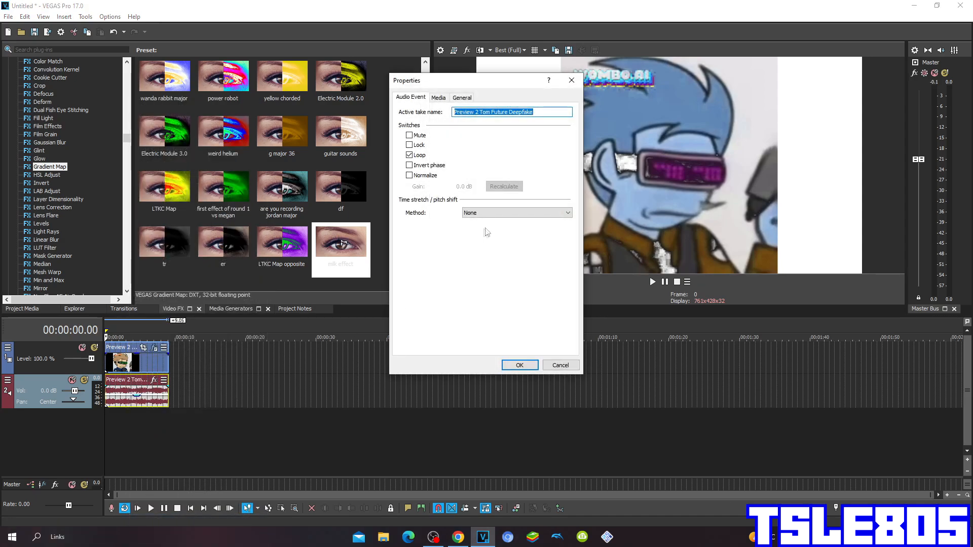
# Try Classic with unpitched drums, then leave the audio stretch on élastique Pro and apply it.
pyautogui.click(516, 212)
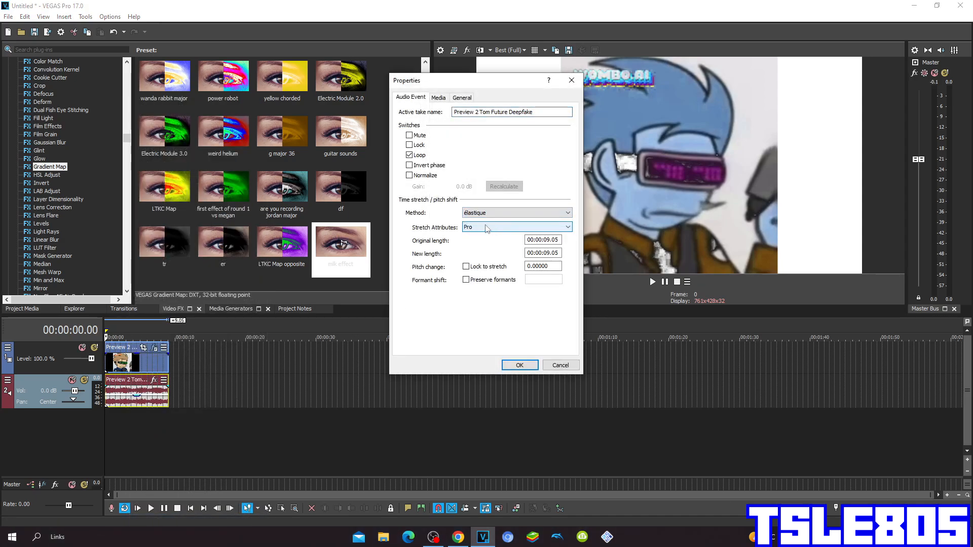
pyautogui.moveTo(456, 233)
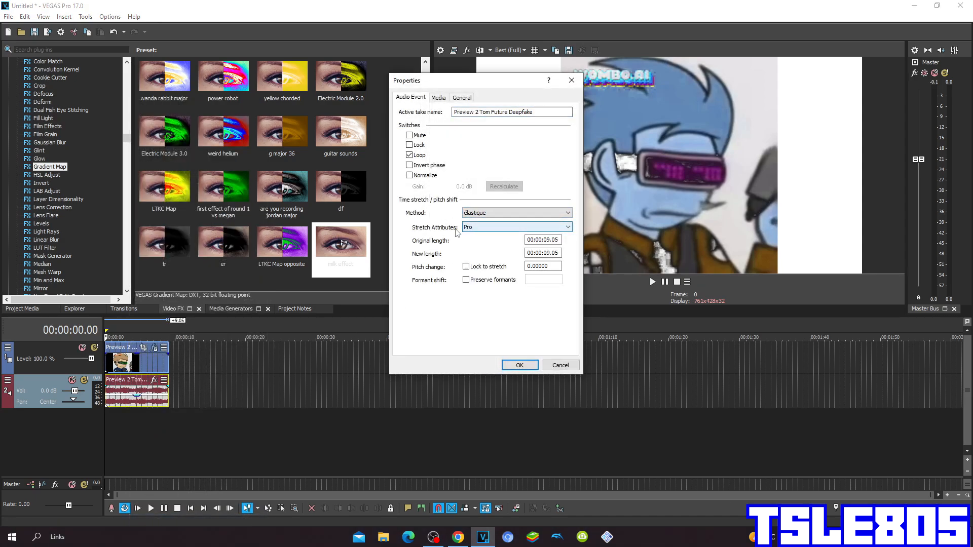
pyautogui.click(515, 226)
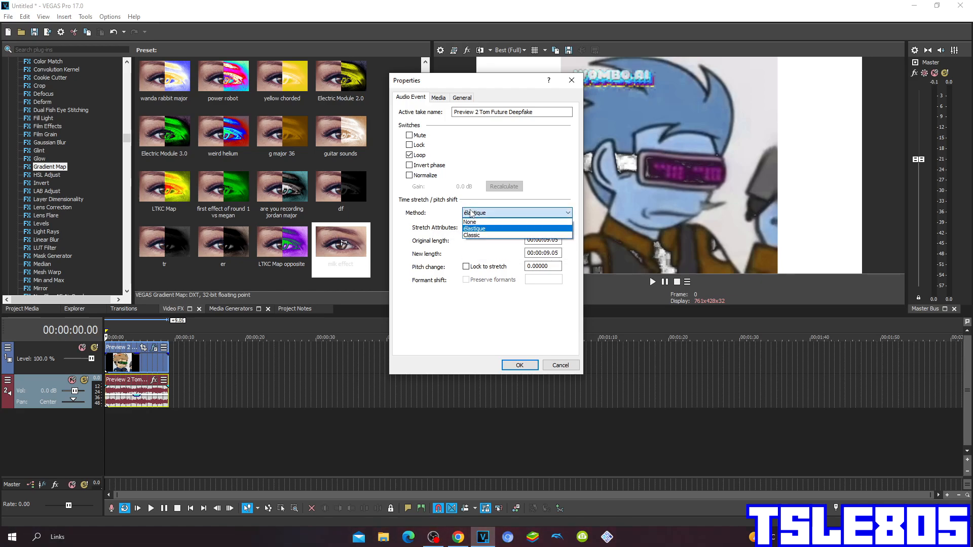
pyautogui.click(473, 235)
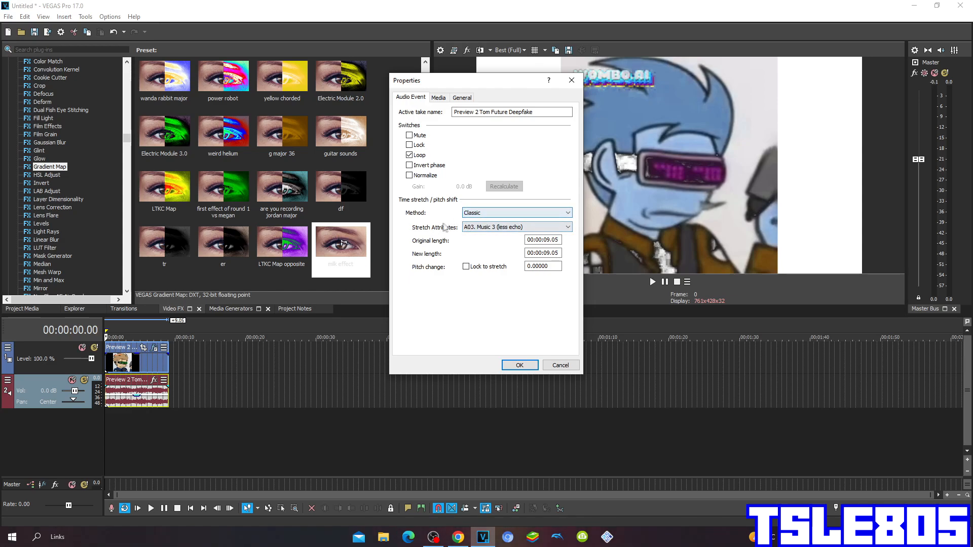
pyautogui.click(565, 227)
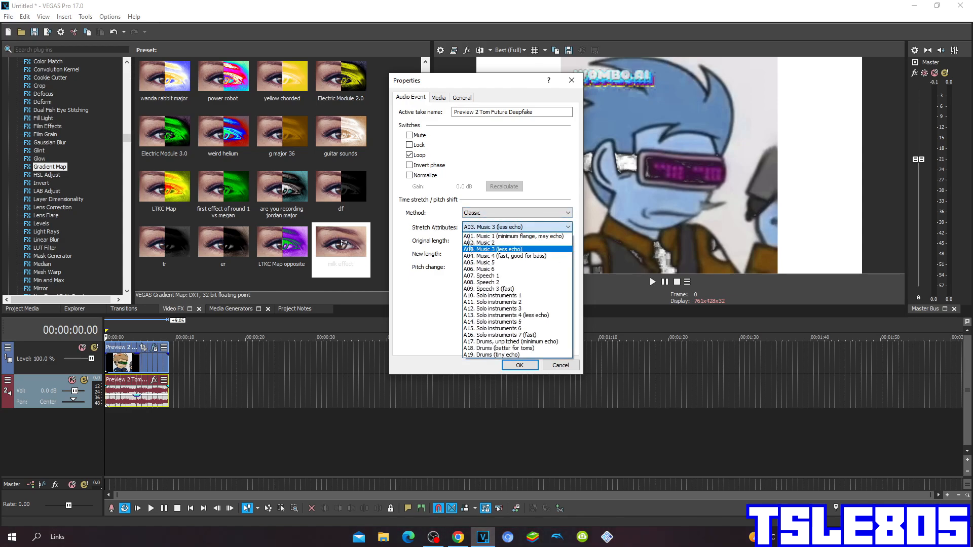
pyautogui.click(512, 341)
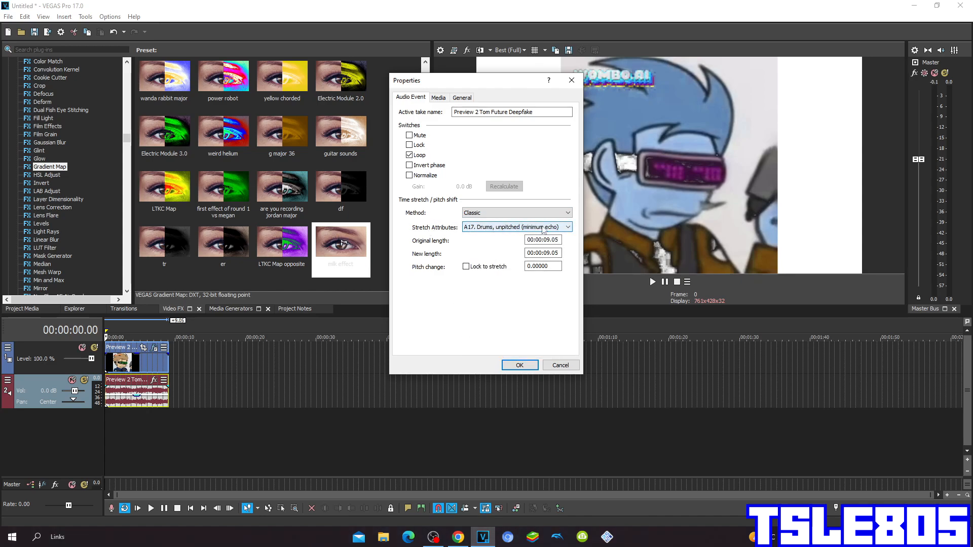
pyautogui.click(516, 211)
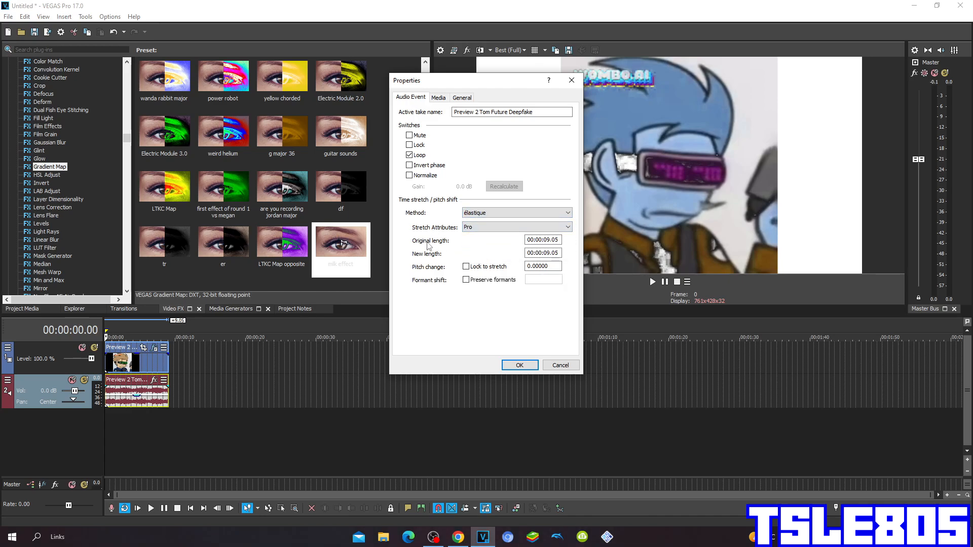
pyautogui.moveTo(418, 234)
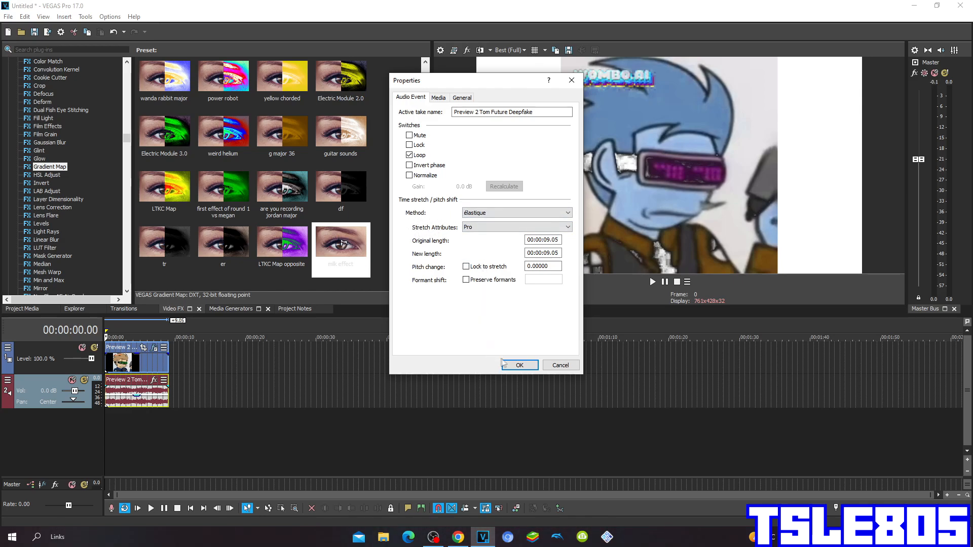
pyautogui.click(519, 365)
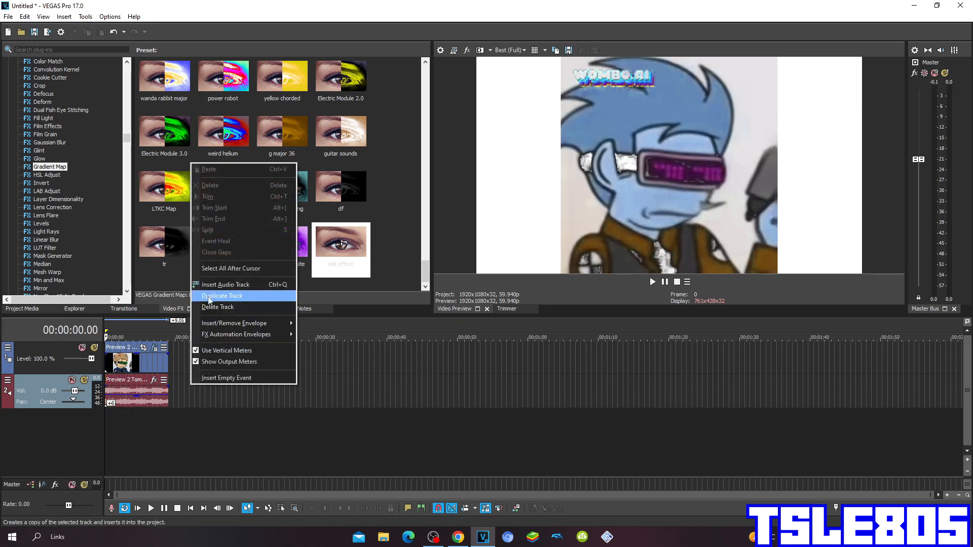
# Duplicate the audio track so its event is copied onto a second track.
pyautogui.click(222, 295)
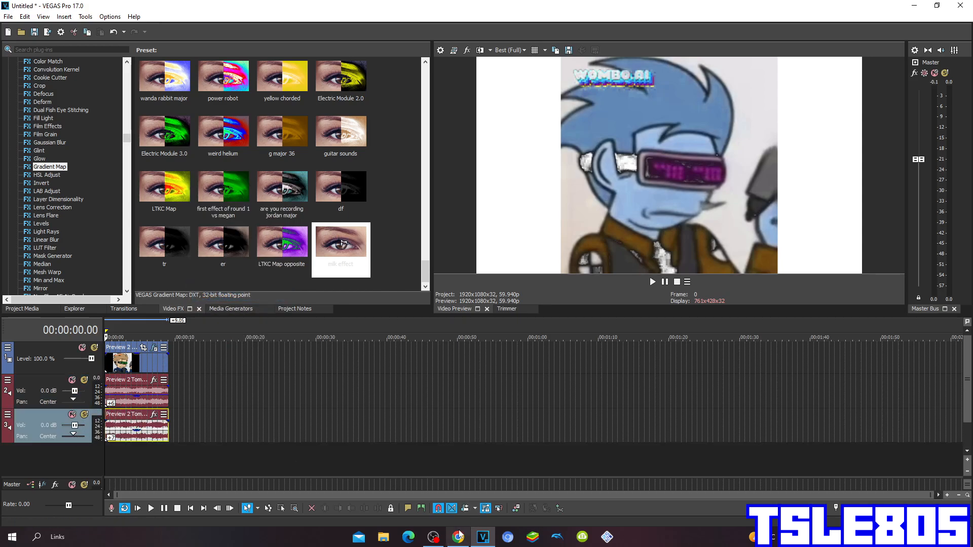
pyautogui.moveTo(682, 295)
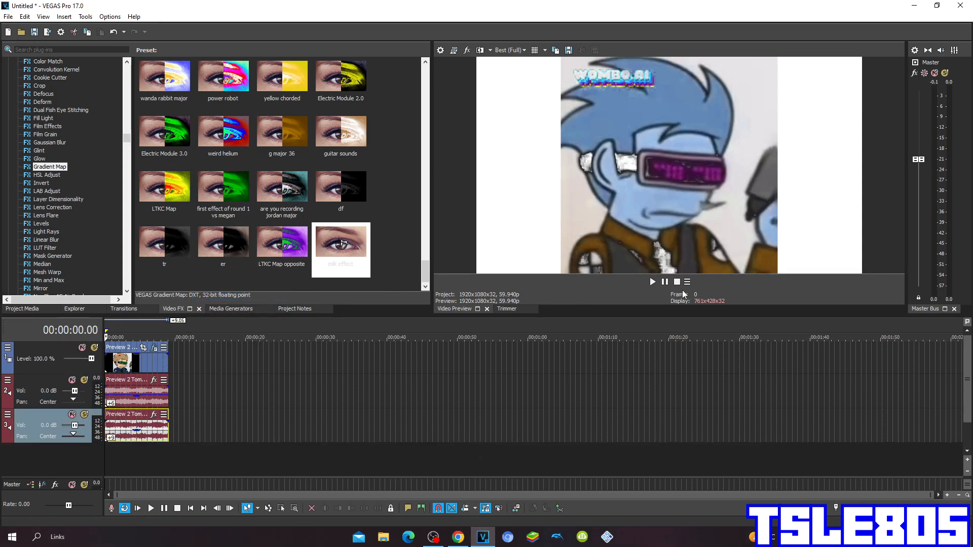
pyautogui.moveTo(677, 282)
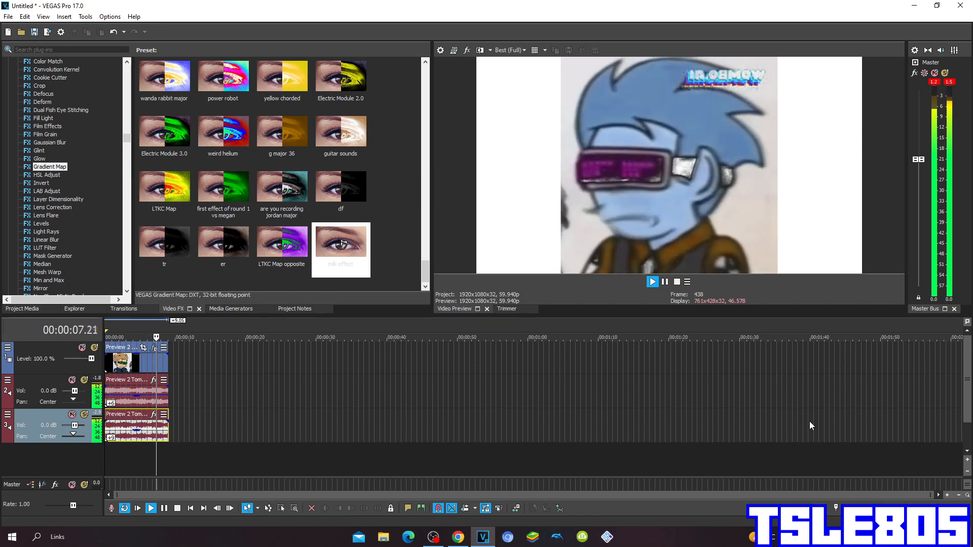
# Play the project through the coloured clip with both audio tracks, then stop playback.
pyautogui.click(652, 281)
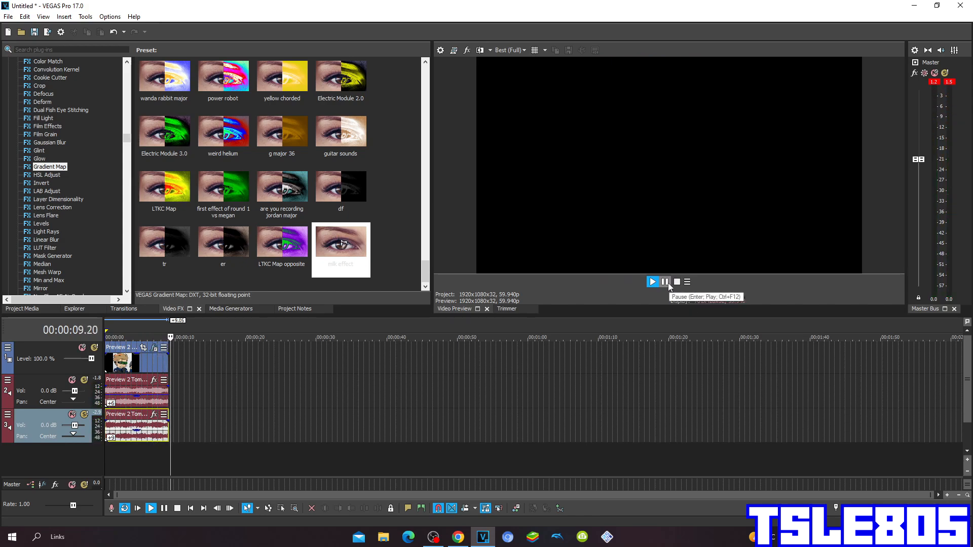
pyautogui.click(652, 282)
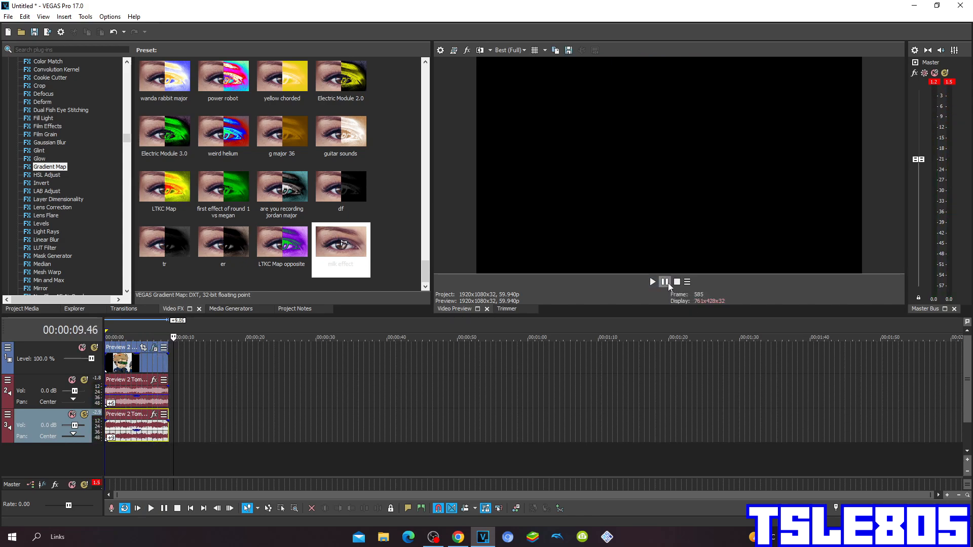